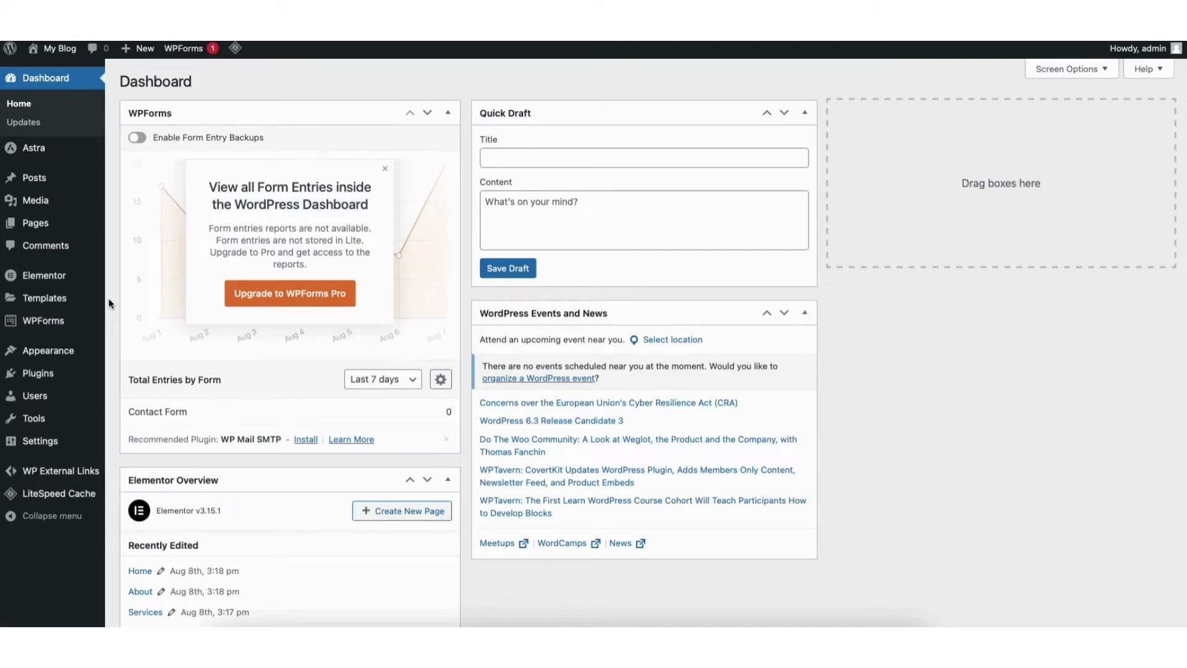
{"action": "mouse_move", "coordinate": [34, 178]}
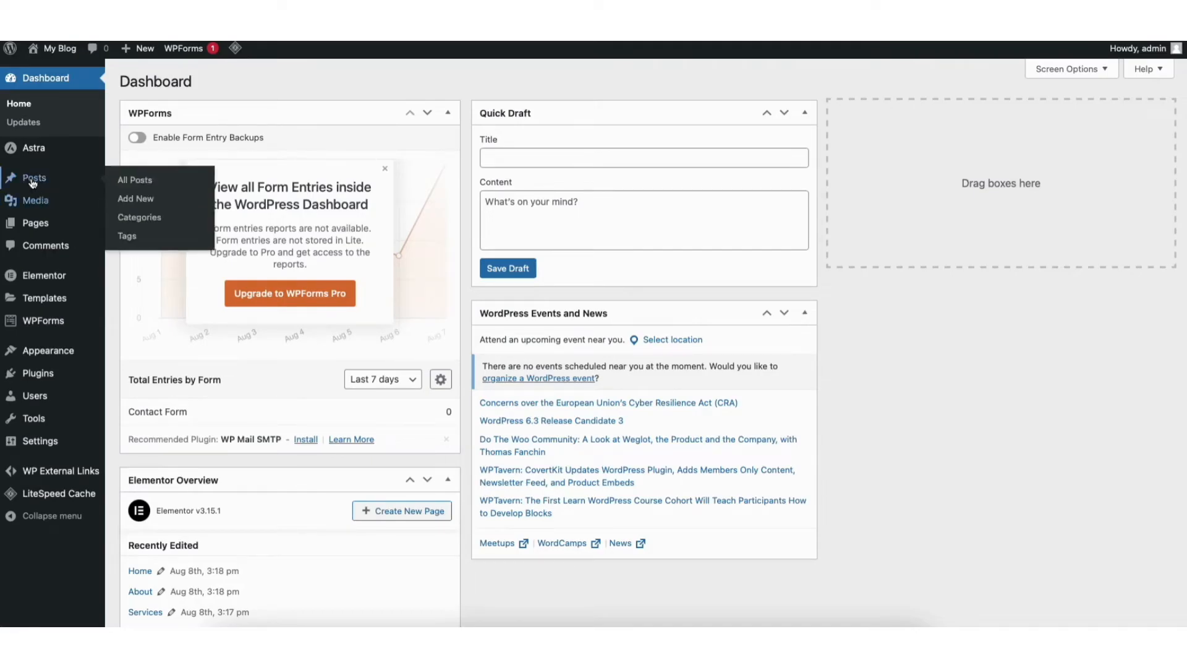
{"action": "mouse_move", "coordinate": [35, 223]}
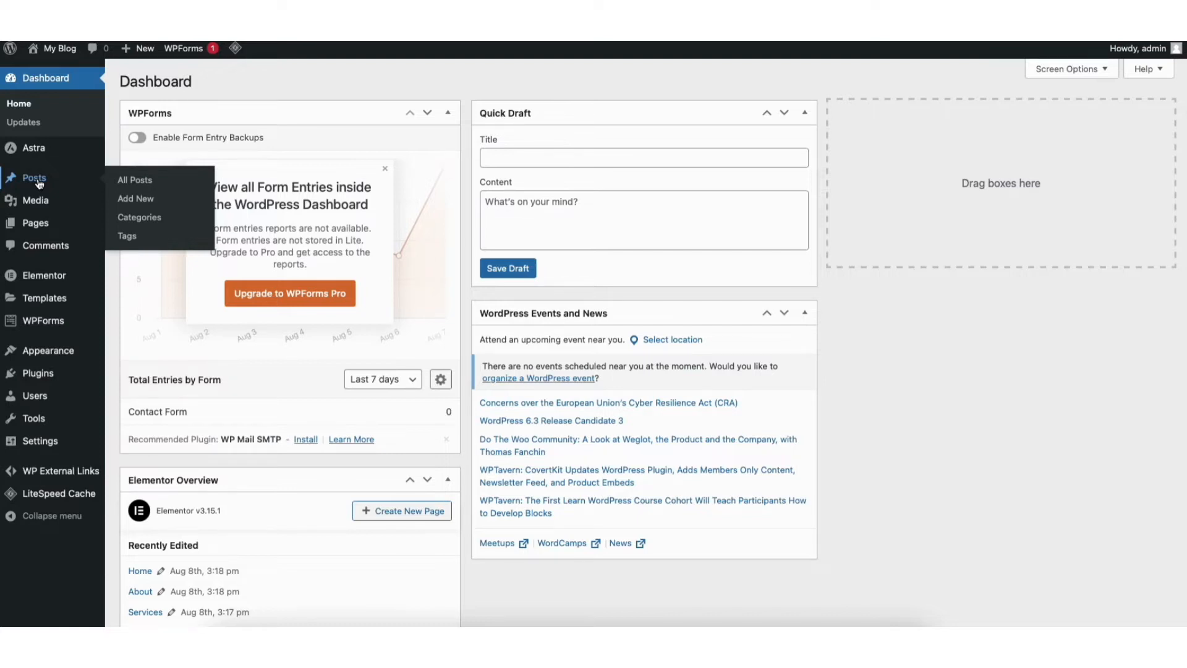
Open the 'Recipe Food' post in the block editor from the All Posts list.
{"action": "left_click", "coordinate": [134, 180]}
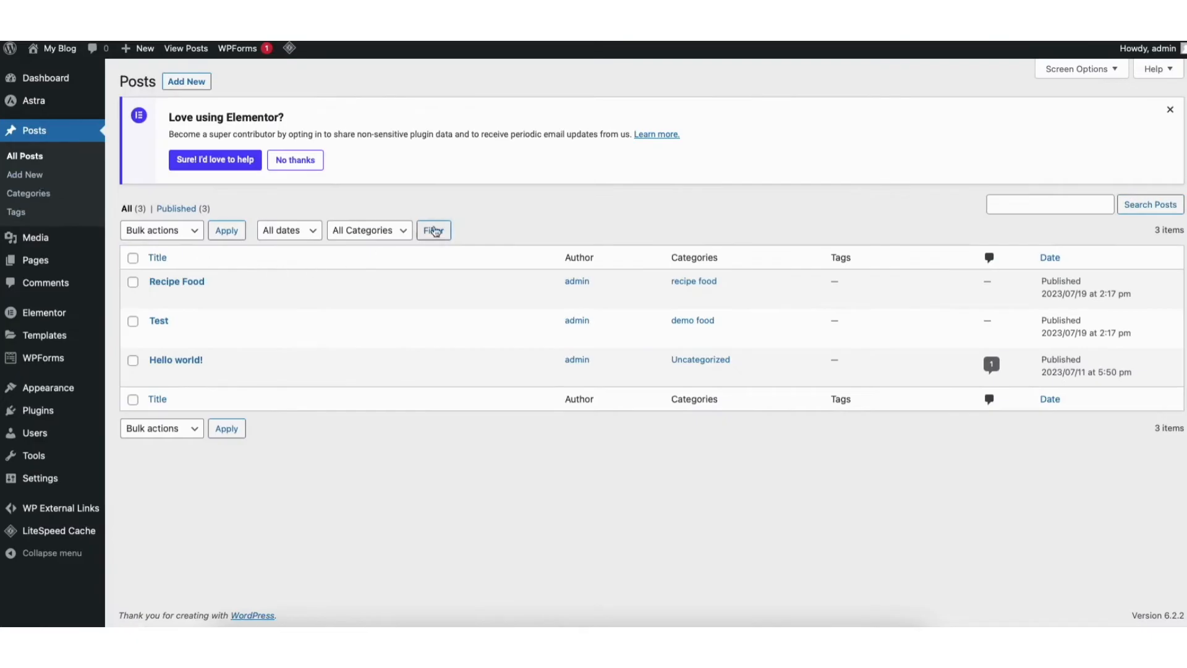
{"action": "mouse_move", "coordinate": [512, 217]}
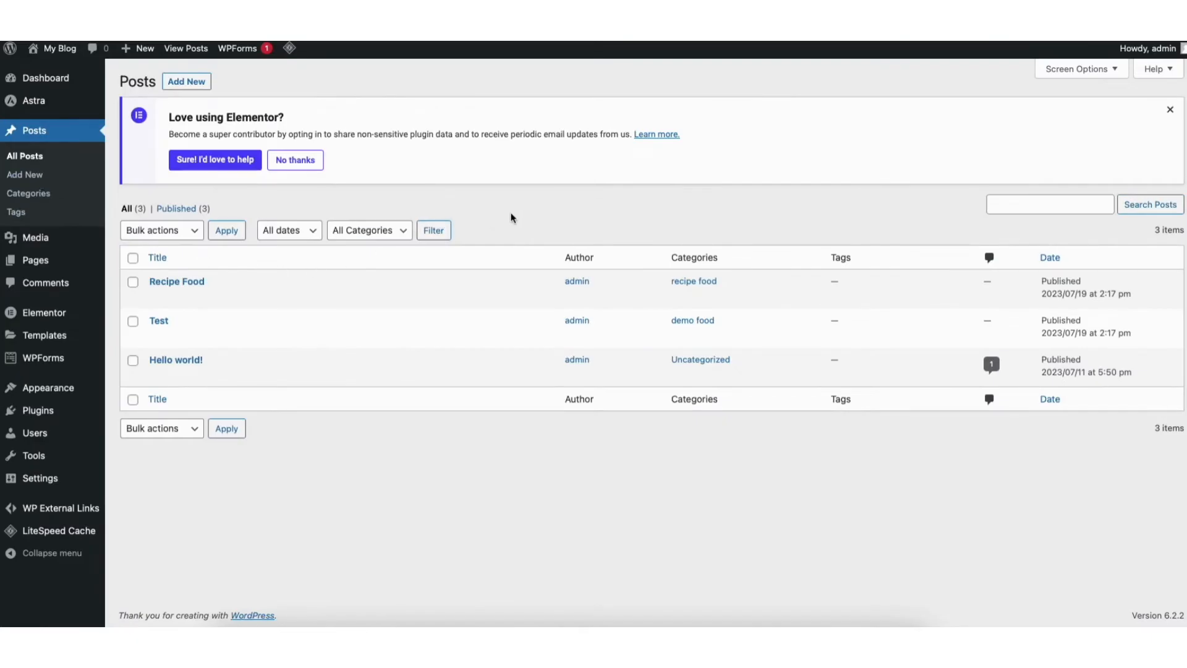
{"action": "mouse_move", "coordinate": [177, 282]}
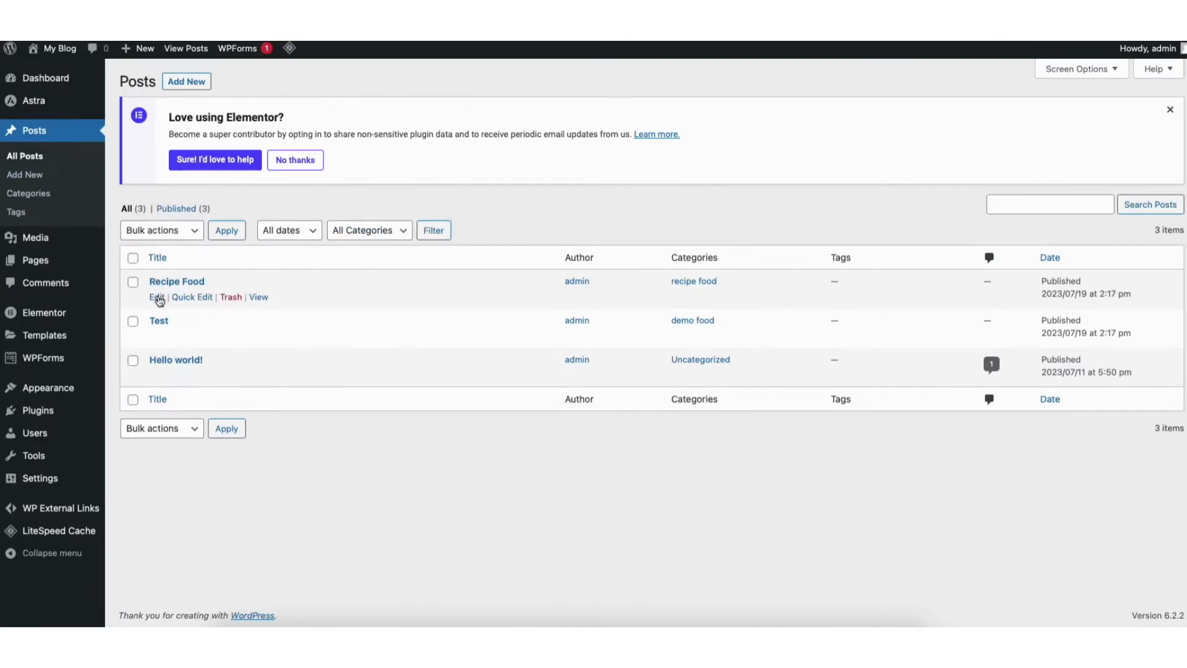
{"action": "left_click", "coordinate": [156, 297]}
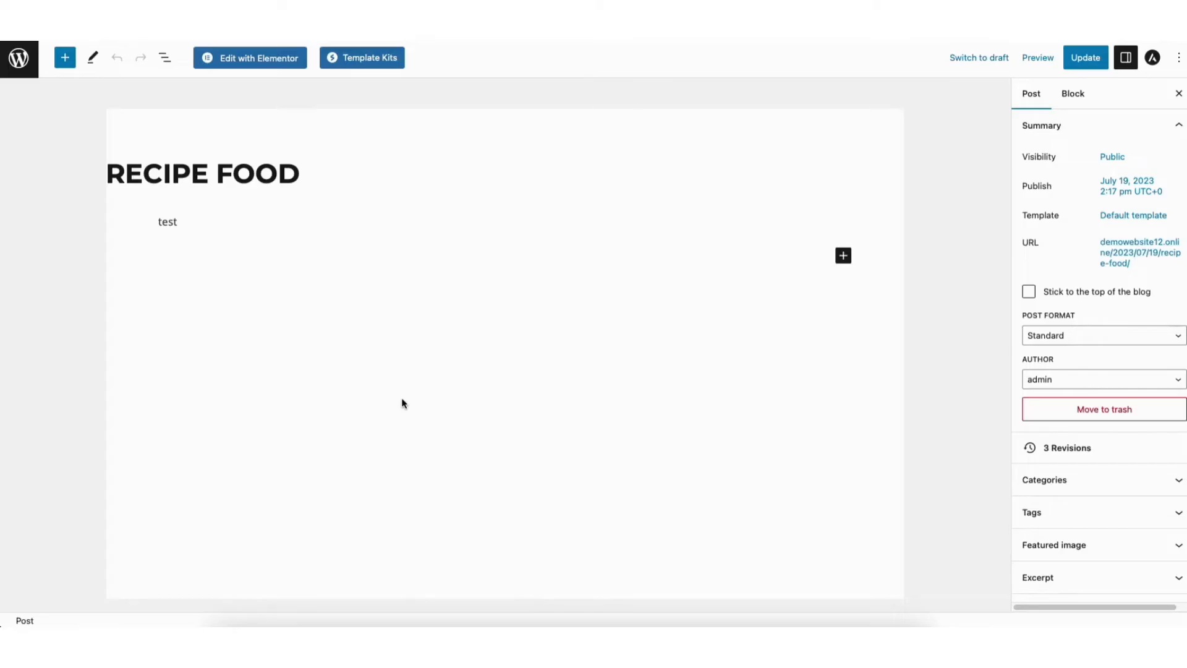
{"action": "mouse_move", "coordinate": [816, 297]}
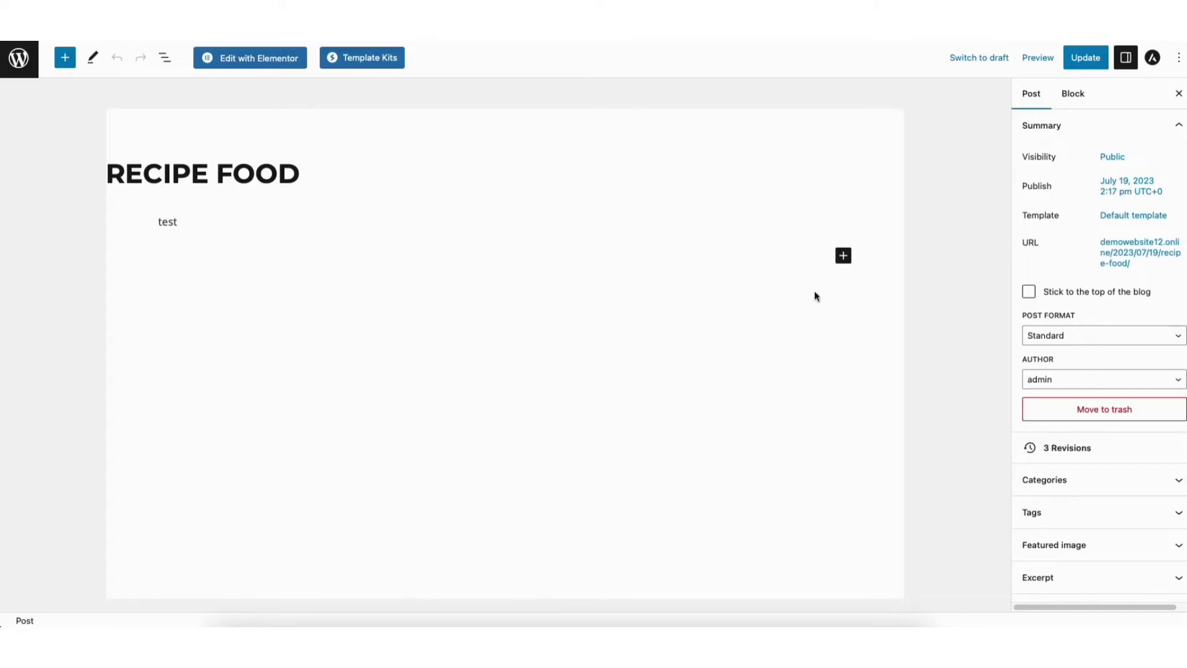
{"action": "mouse_move", "coordinate": [842, 255]}
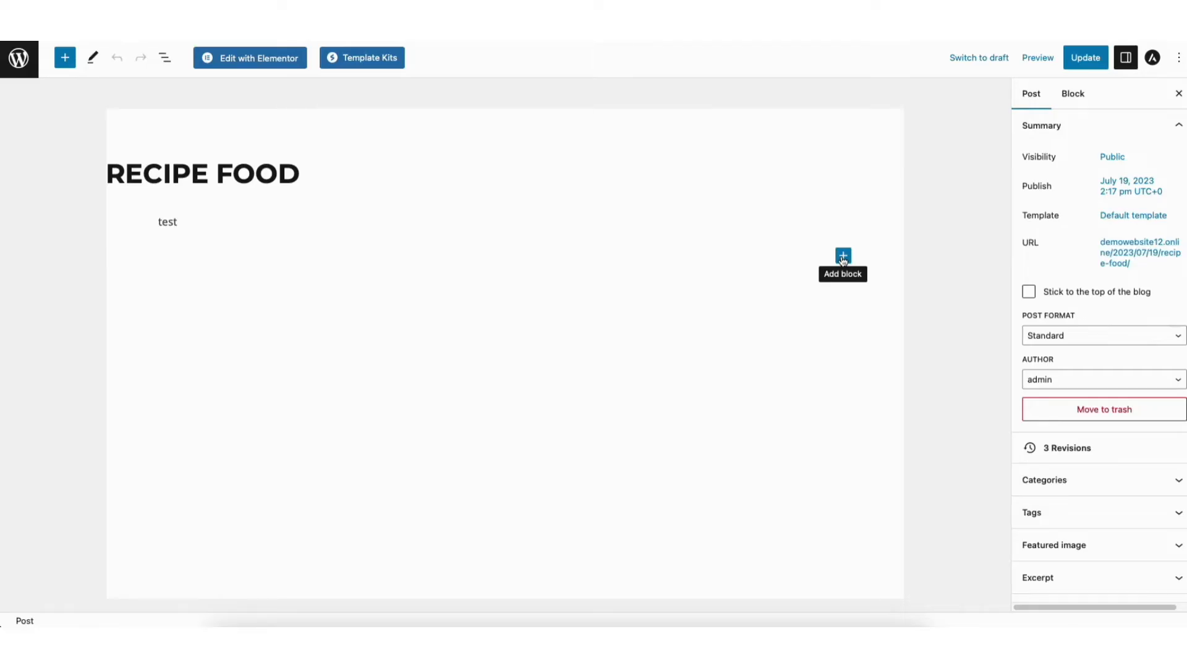
{"action": "mouse_move", "coordinate": [849, 258]}
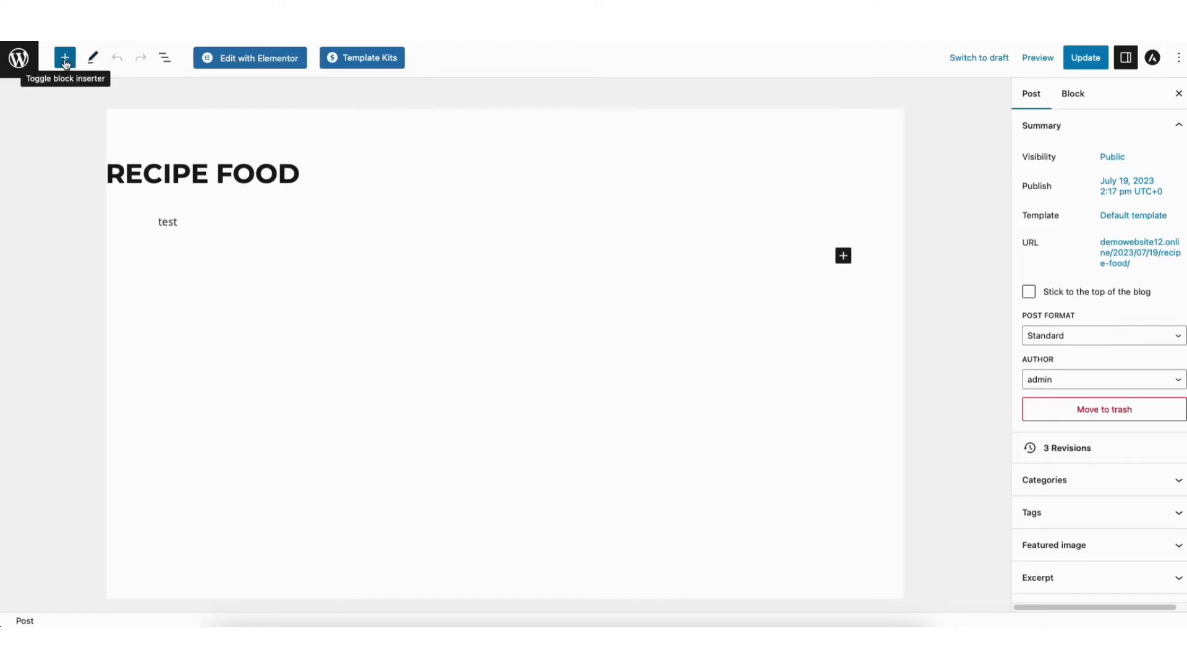
{"action": "mouse_move", "coordinate": [652, 204]}
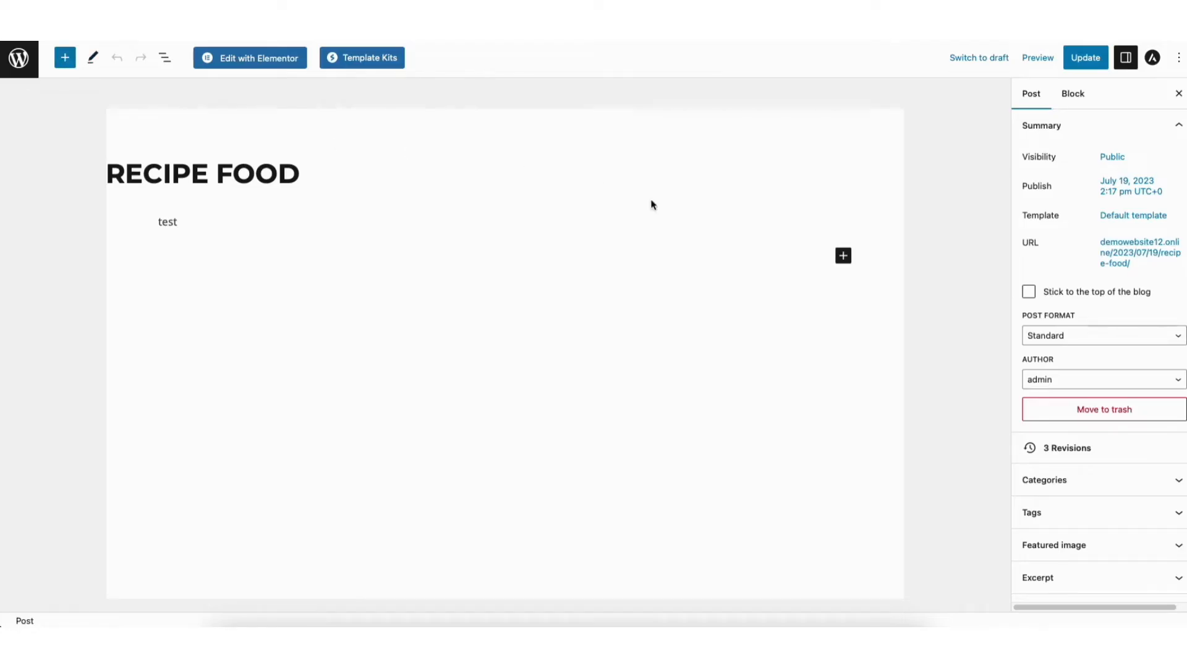
Insert a YouTube embed block by searching 'youtube' in the block inserter.
{"action": "left_click", "coordinate": [843, 255]}
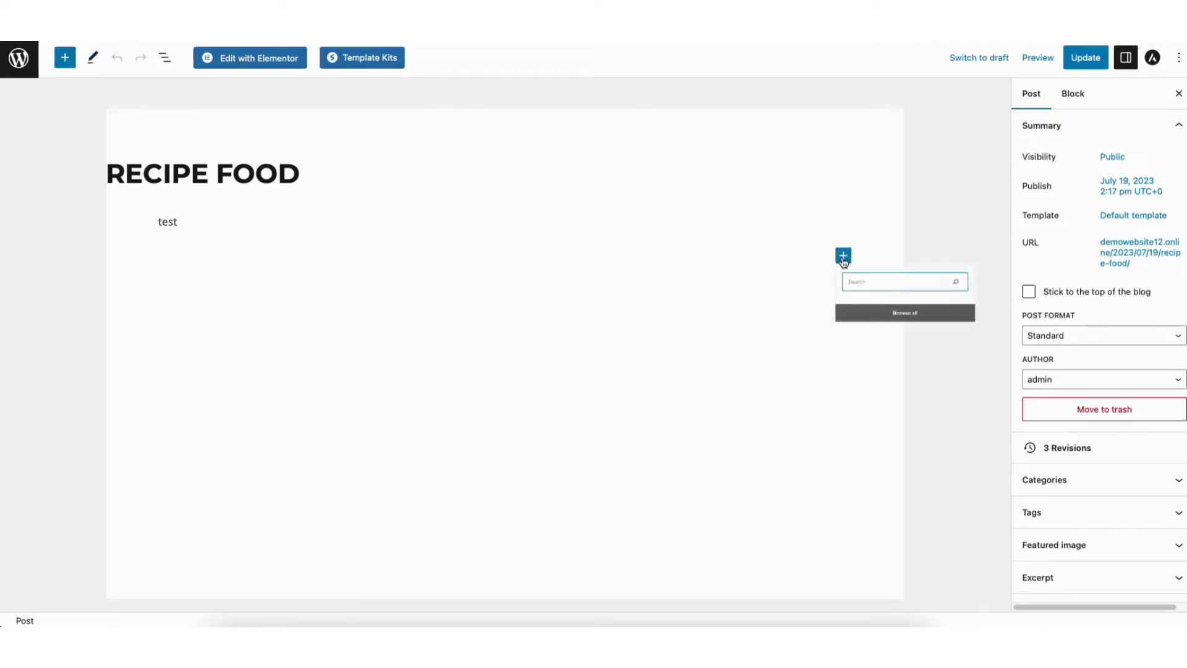
{"action": "left_click", "coordinate": [843, 256]}
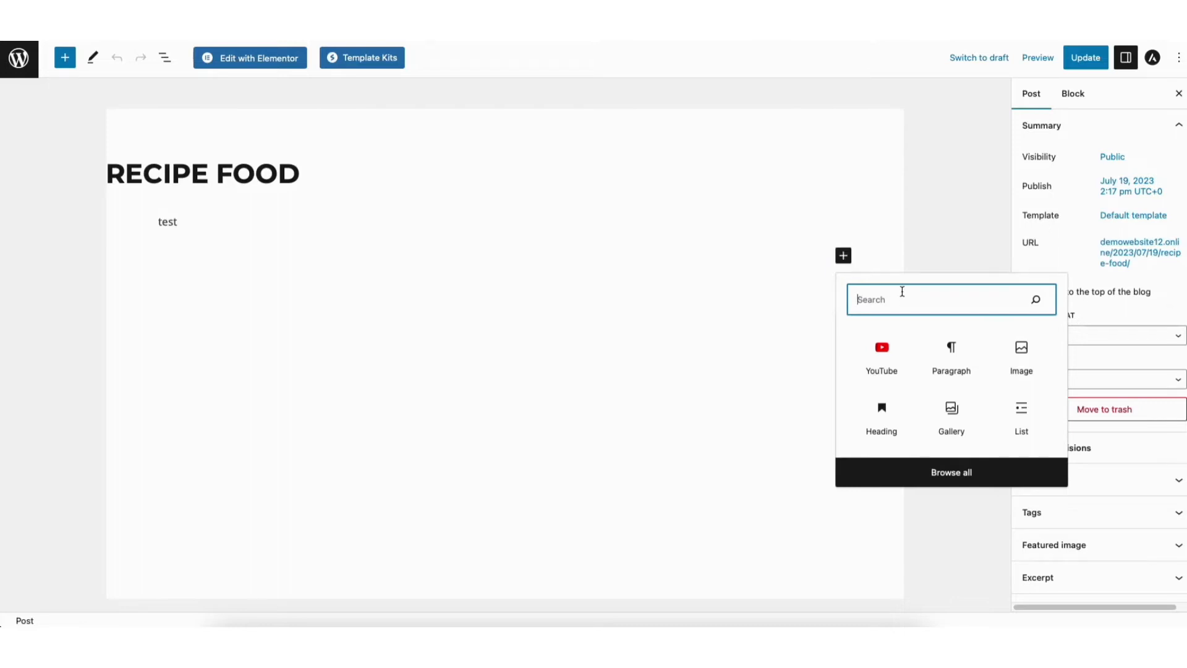
{"action": "type", "text": "youtube"}
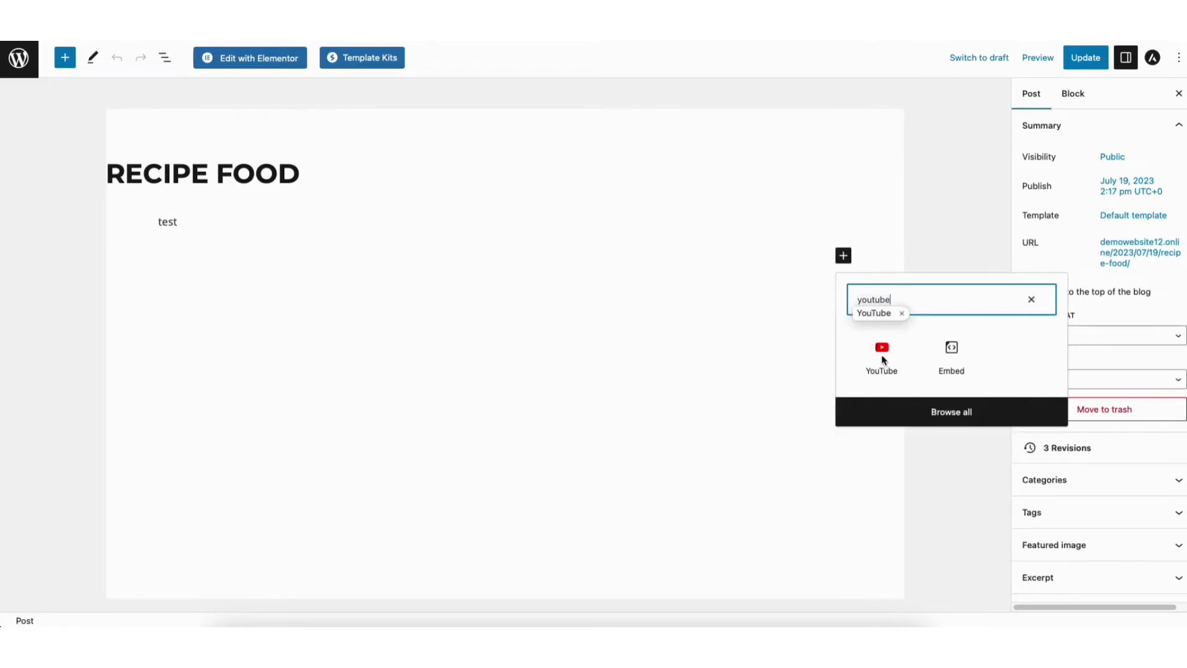
{"action": "left_click", "coordinate": [882, 355]}
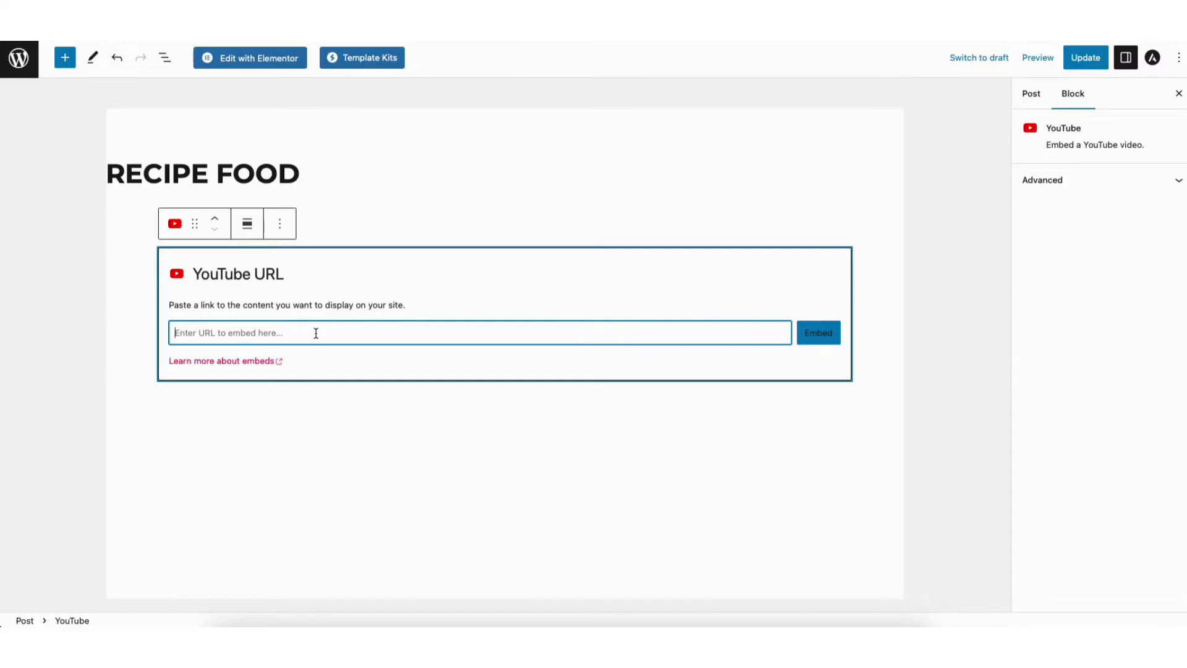
{"action": "type", "text": "https://youtu.be/kxDzTeQlX_8"}
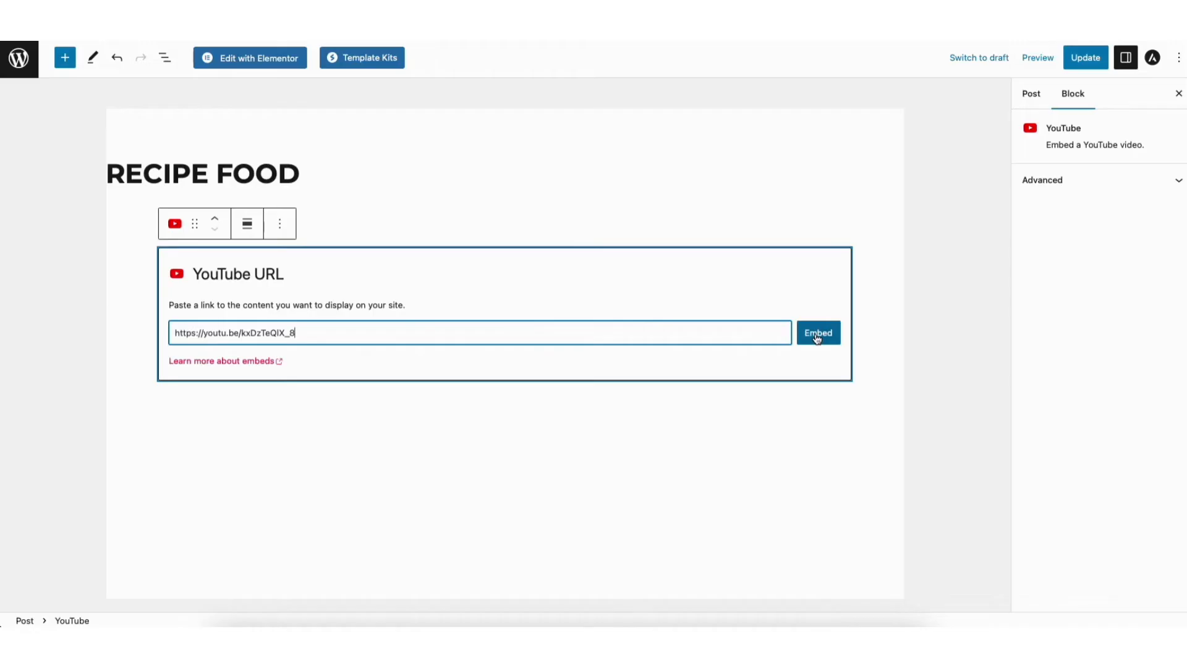
{"action": "left_click", "coordinate": [818, 332]}
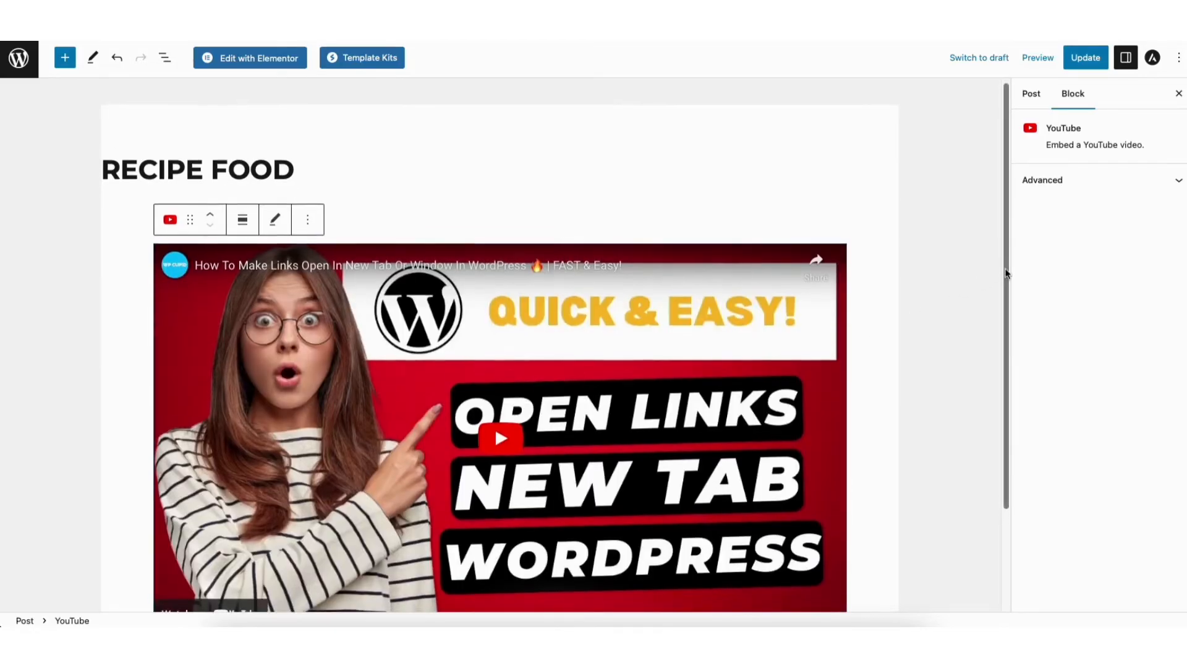
{"action": "scroll", "scroll_direction": "down", "scroll_amount": 3}
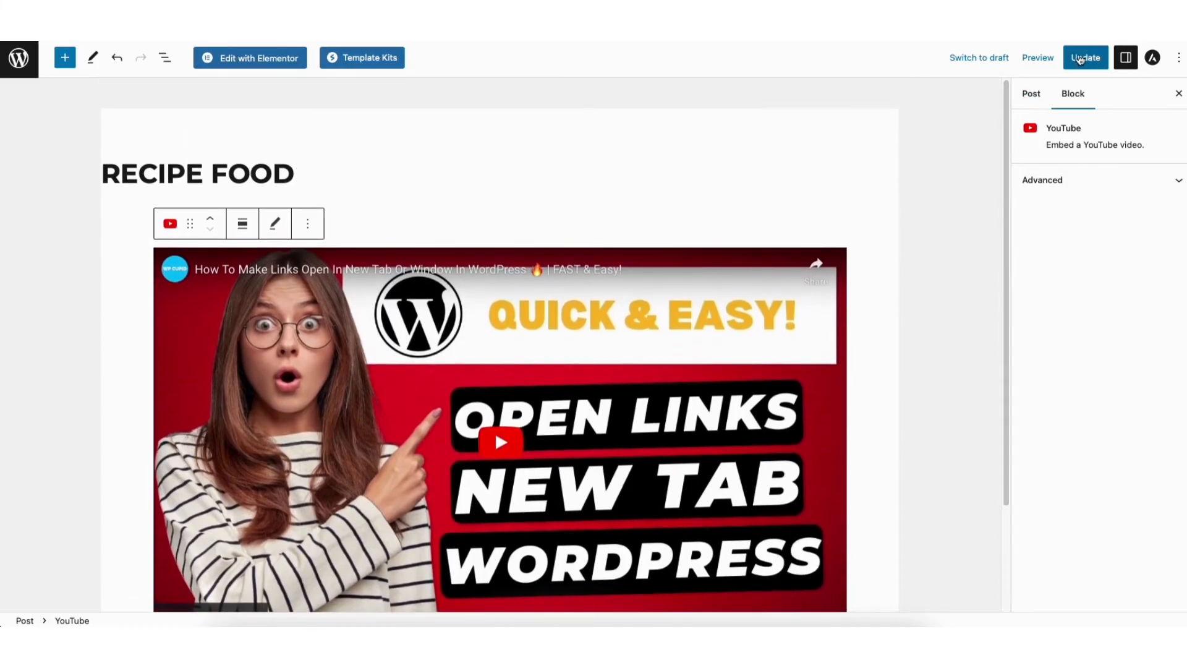
Update the post and preview it in a new tab.
{"action": "left_click", "coordinate": [1085, 57]}
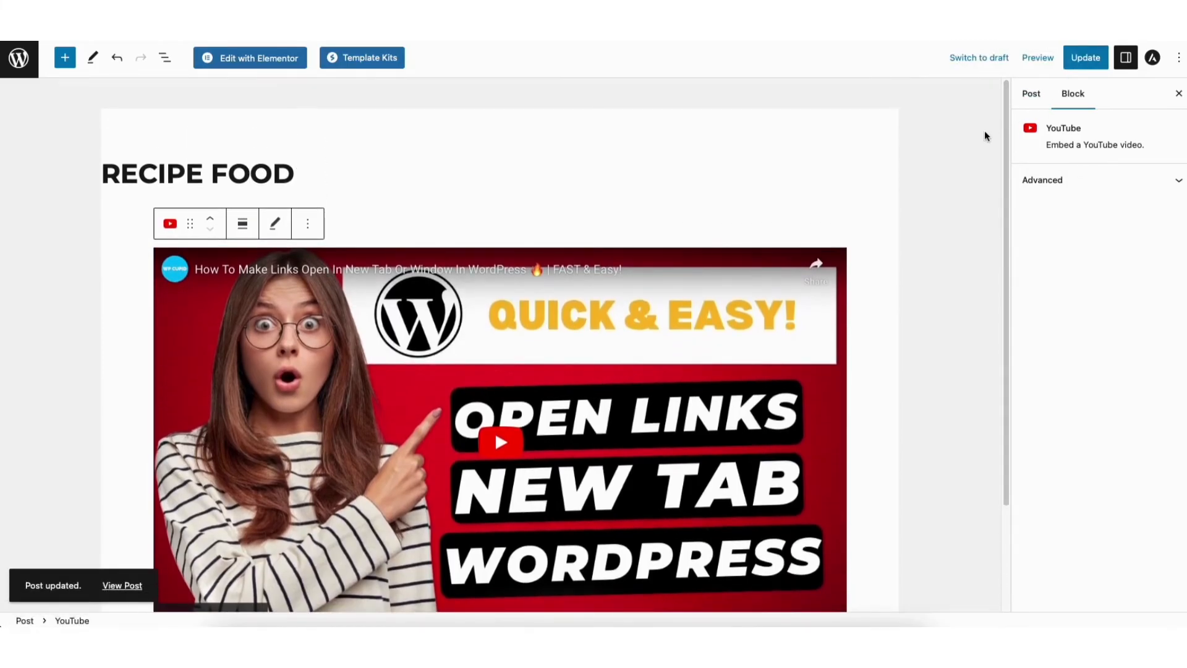
{"action": "mouse_move", "coordinate": [1039, 58]}
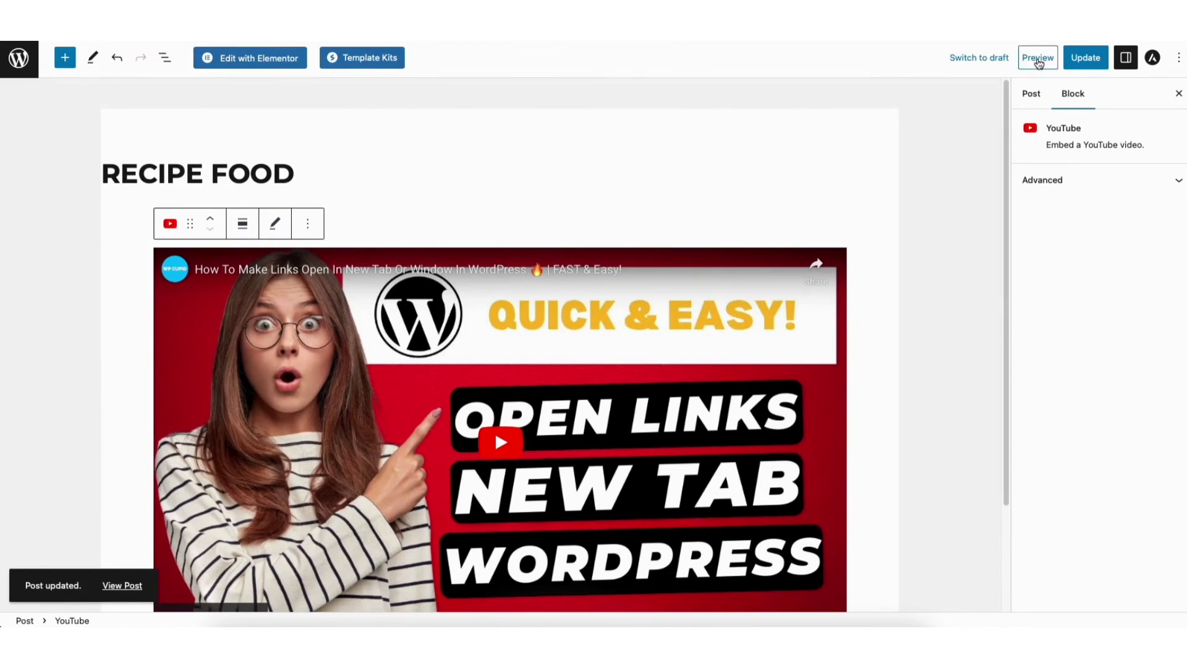
{"action": "left_click", "coordinate": [1038, 57]}
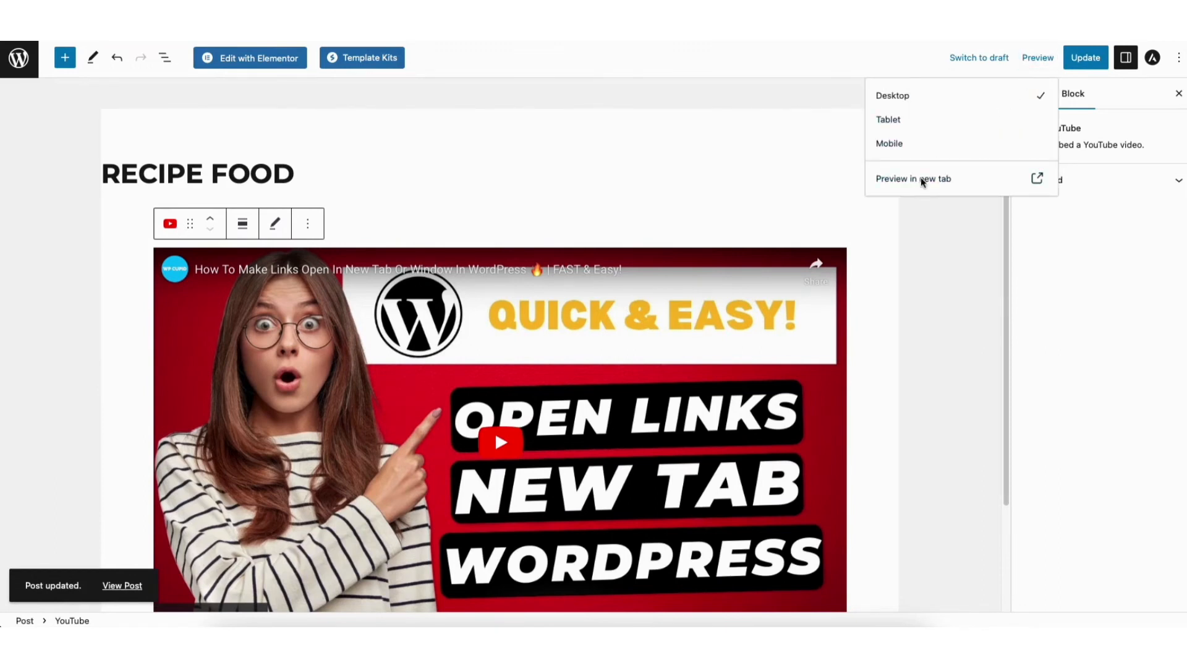
{"action": "left_click", "coordinate": [913, 178]}
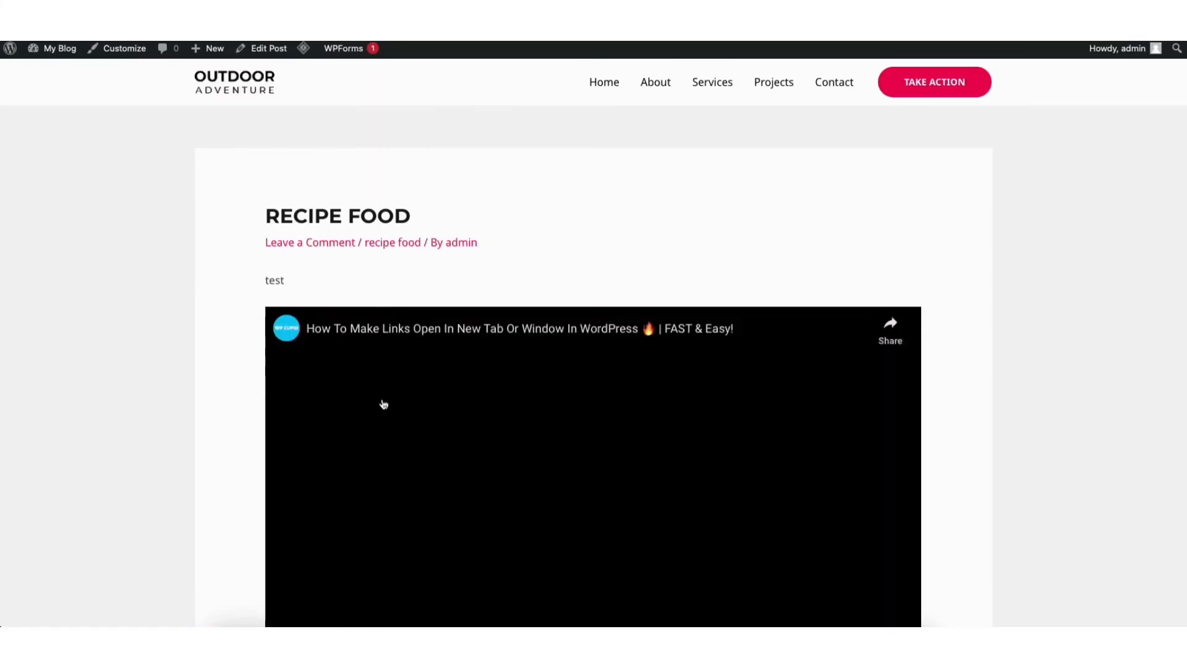
{"action": "scroll", "scroll_direction": "down", "scroll_amount": 3}
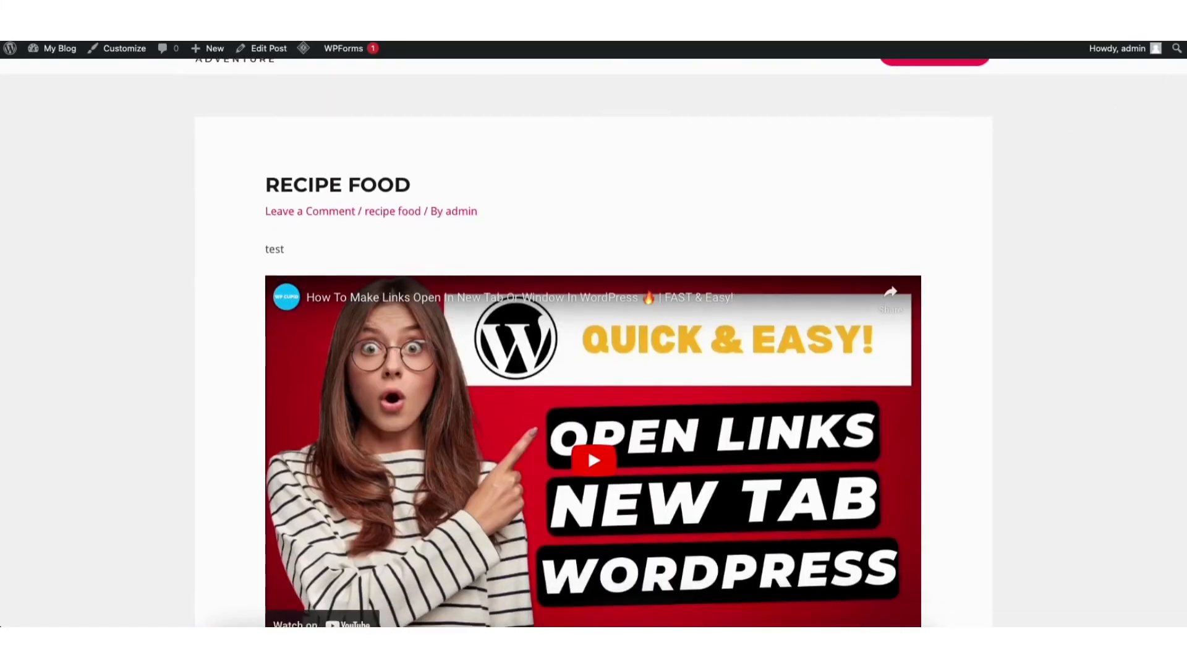
{"action": "scroll", "scroll_direction": "down", "scroll_amount": 3}
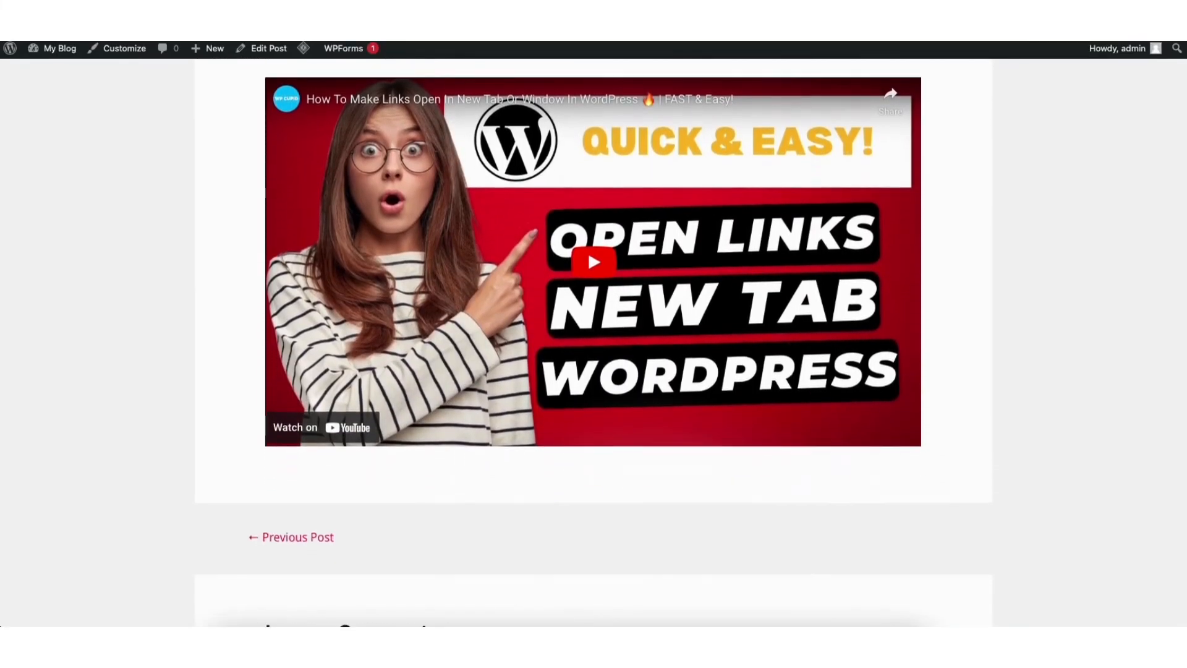